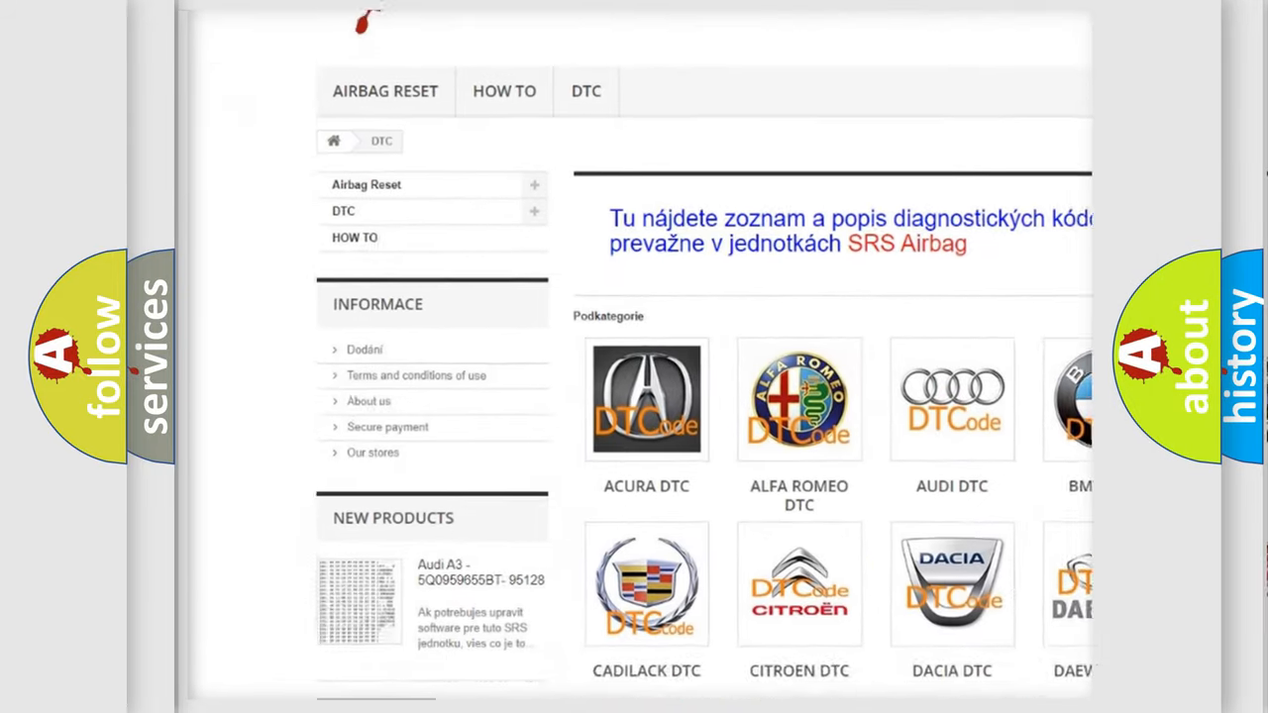
pyautogui.scroll(-3)
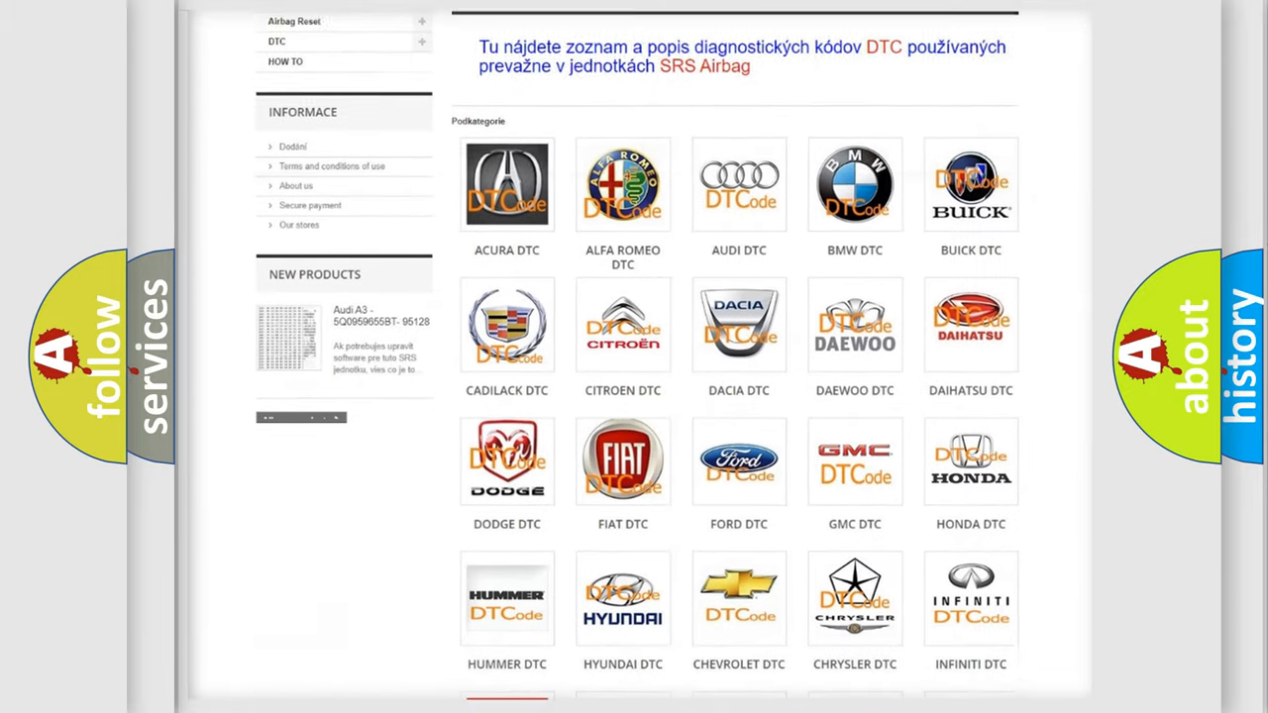
pyautogui.scroll(-3)
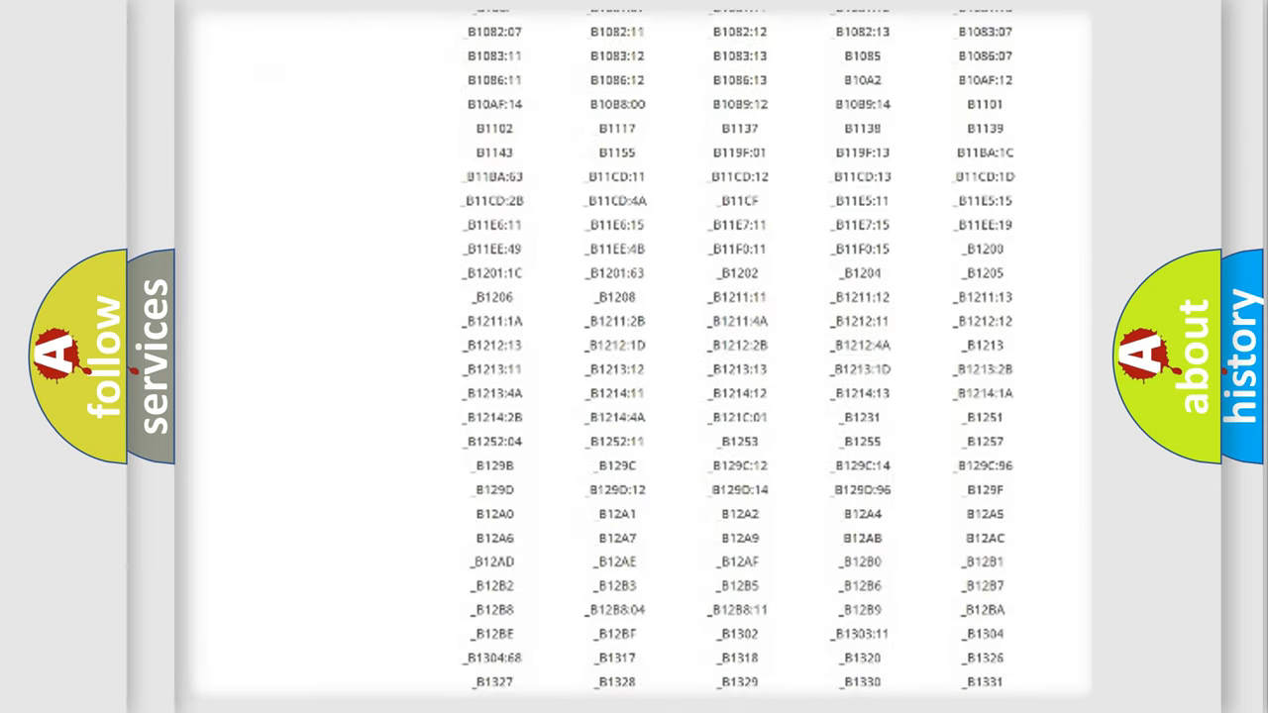
pyautogui.scroll(-3)
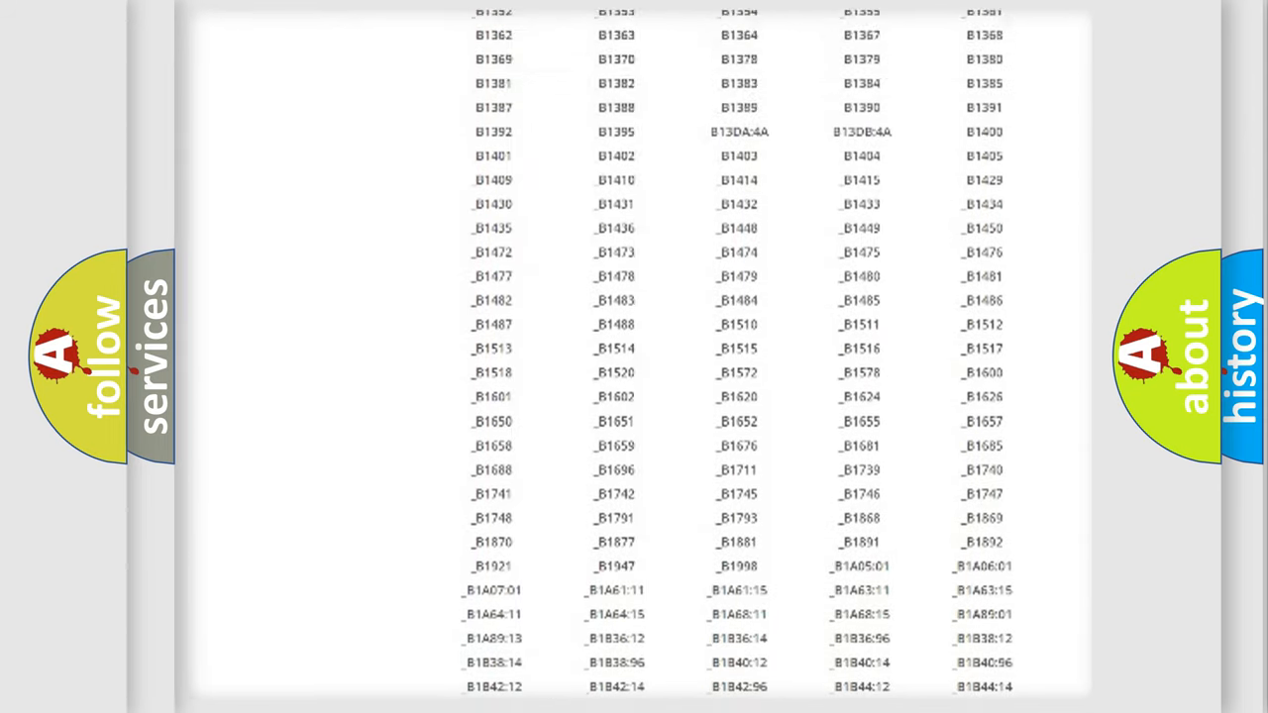